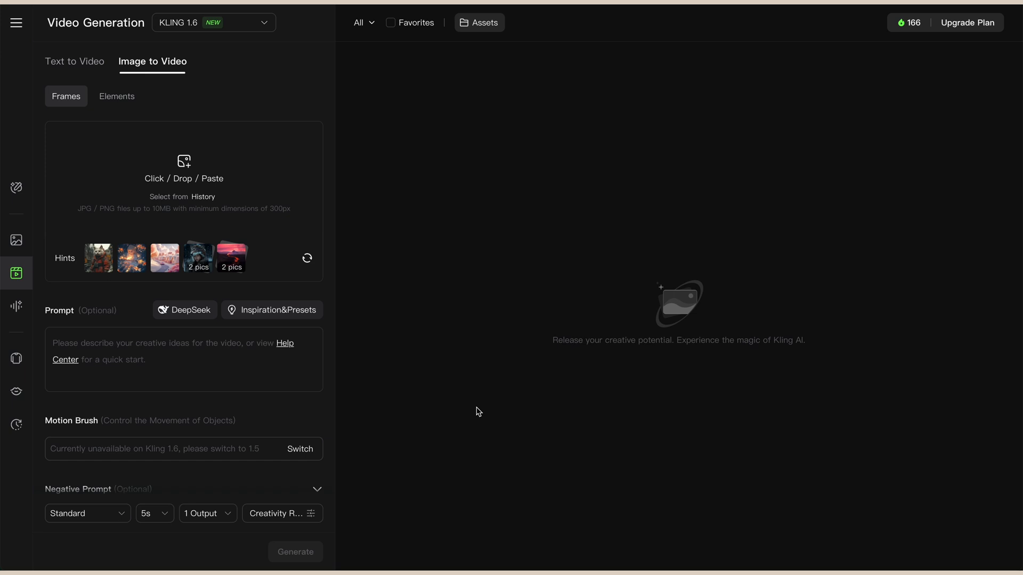
pyautogui.moveTo(970, 45)
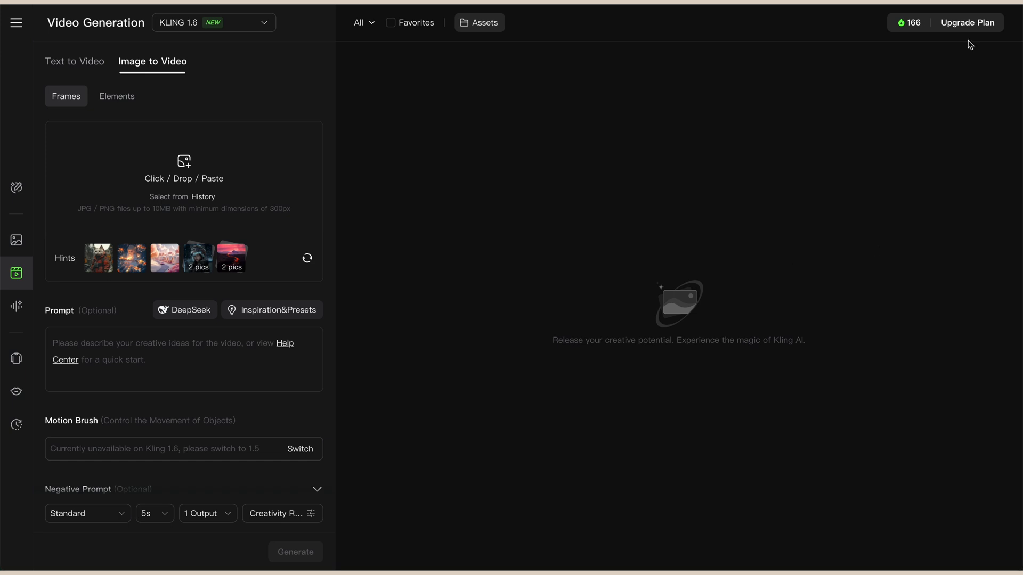
pyautogui.moveTo(895, 139)
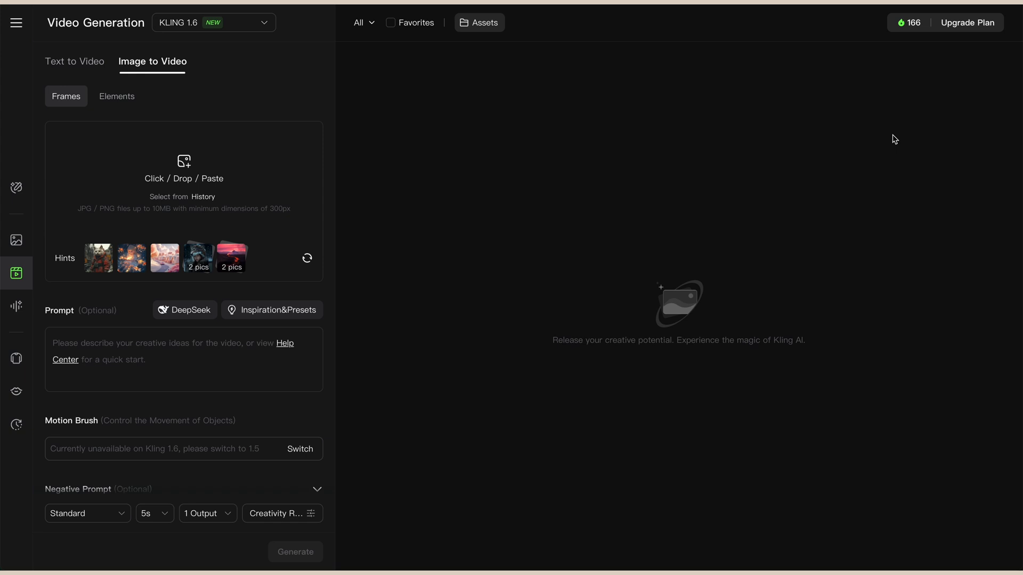
pyautogui.moveTo(951, 107)
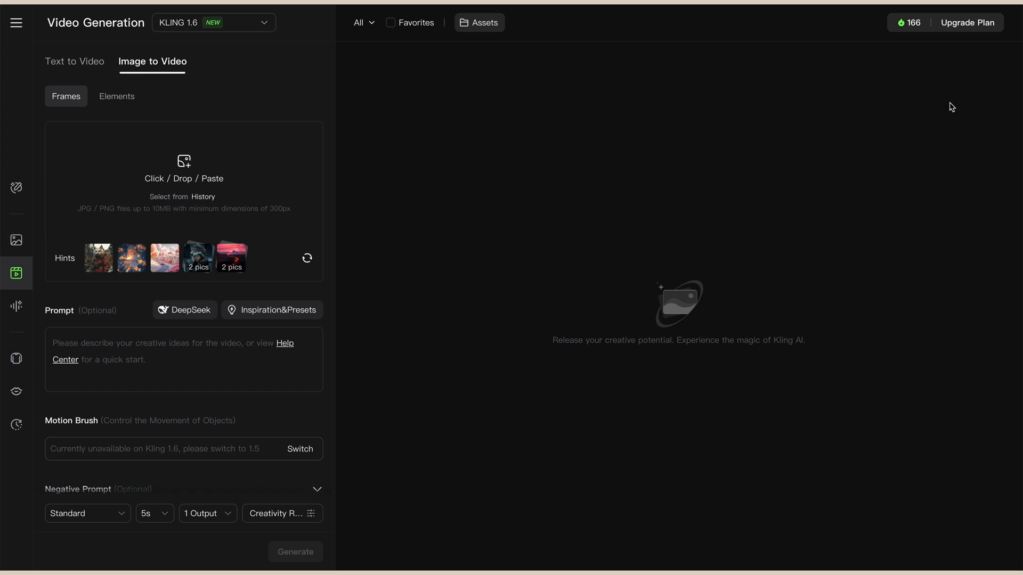
pyautogui.moveTo(805, 157)
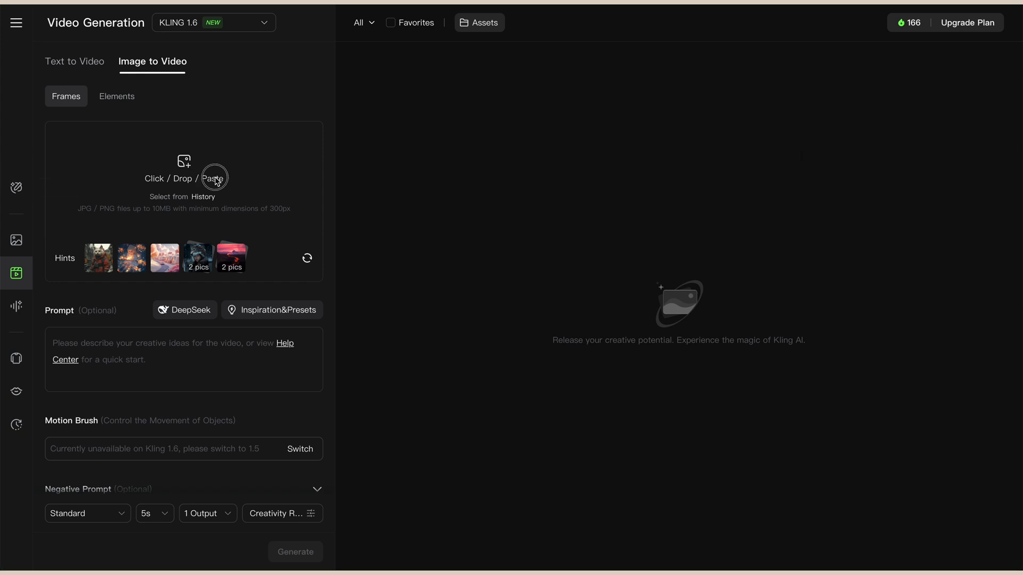
# Upload the UX MATE action-figure box image as the start frame.
pyautogui.click(185, 176)
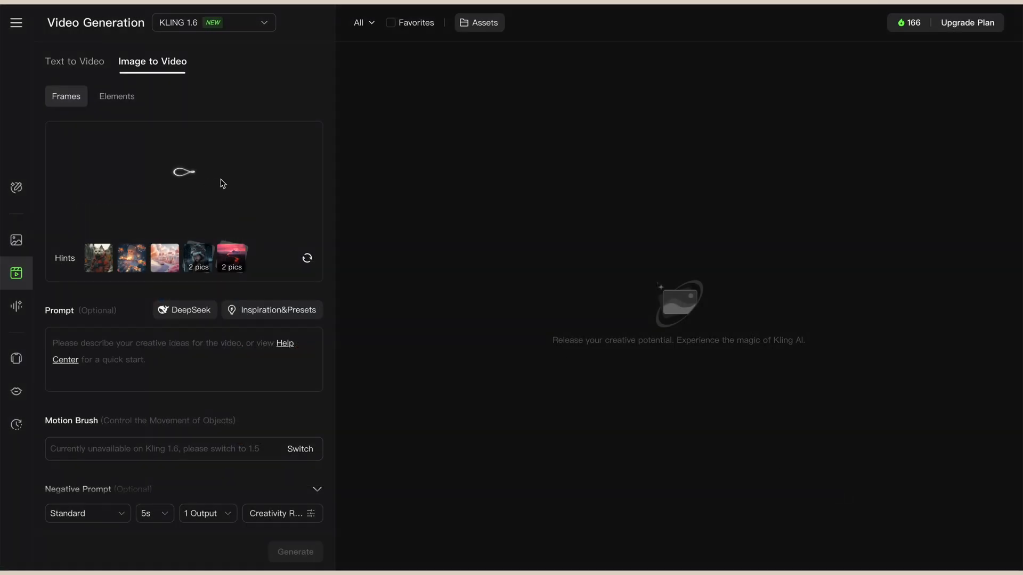
pyautogui.moveTo(230, 178)
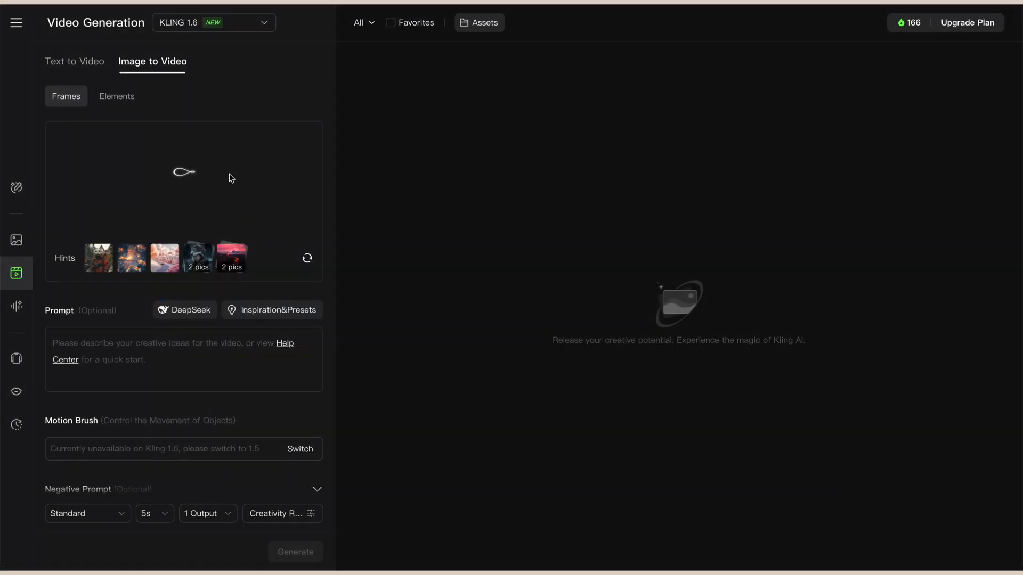
pyautogui.moveTo(169, 352)
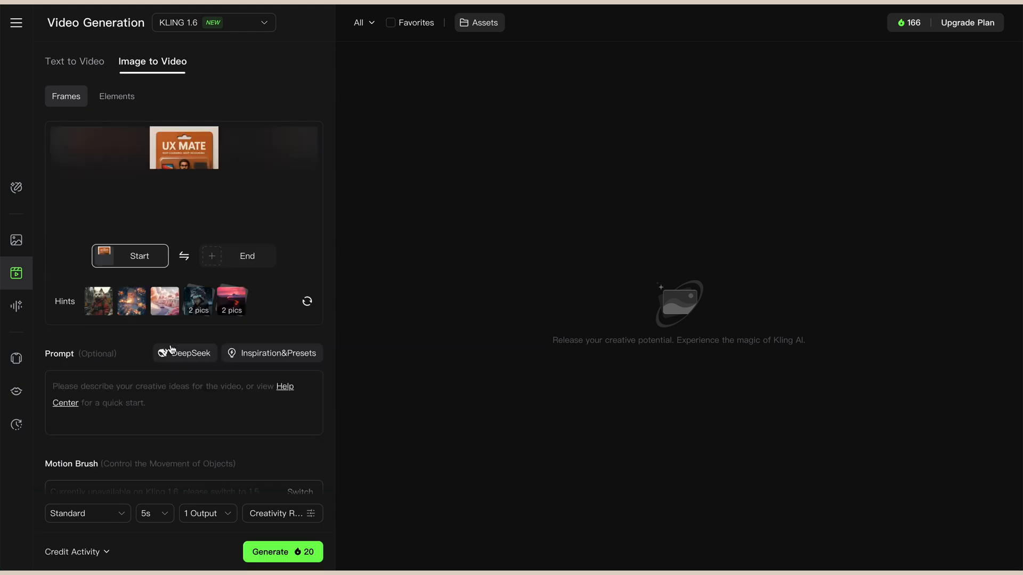
# Enter the prompt: animate the person coming out of the box with natural body motion, keeping all other elements as is, and generate.
pyautogui.write('Animate the')
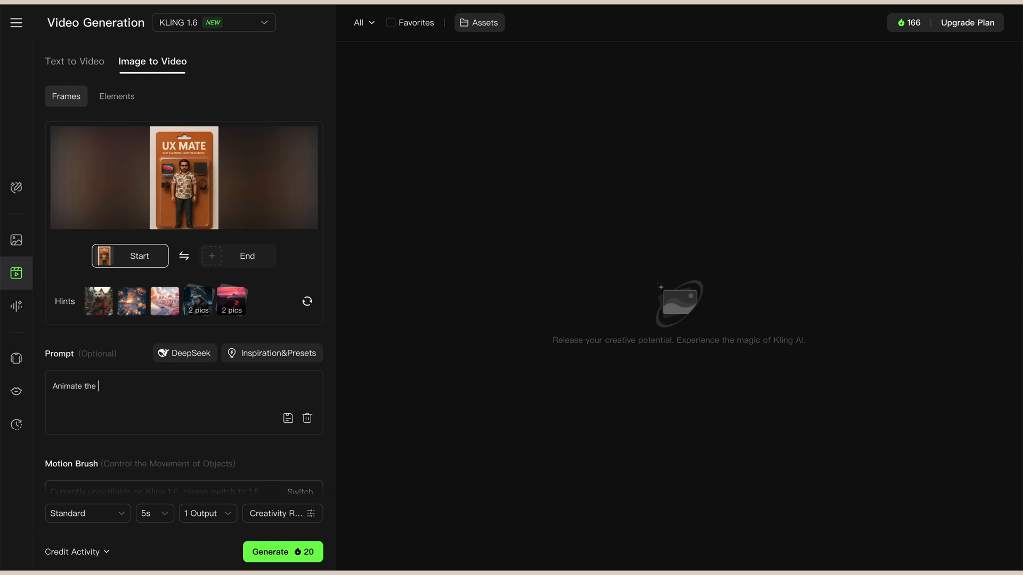
pyautogui.write('person inthe uploaded')
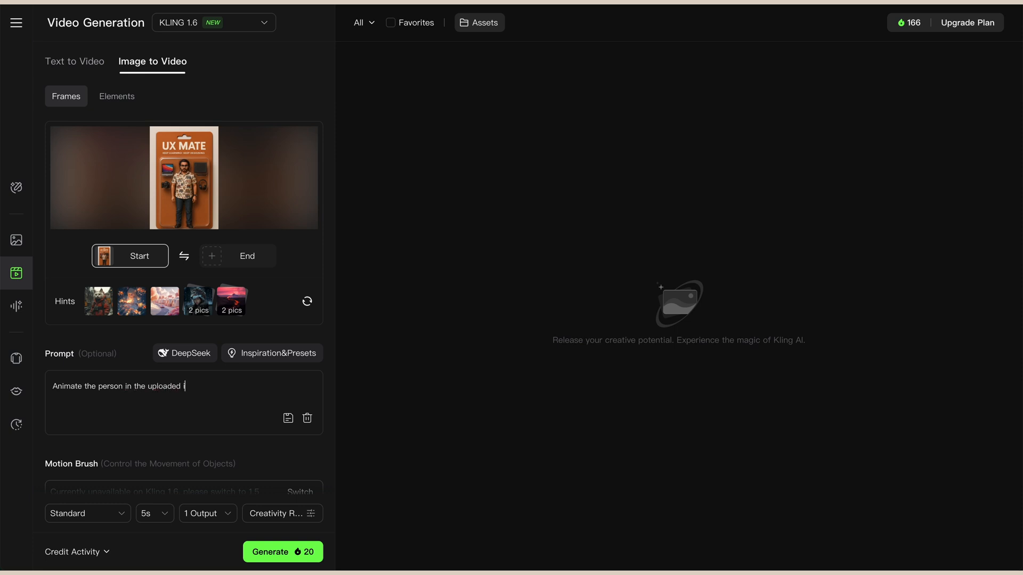
pyautogui.write('image')
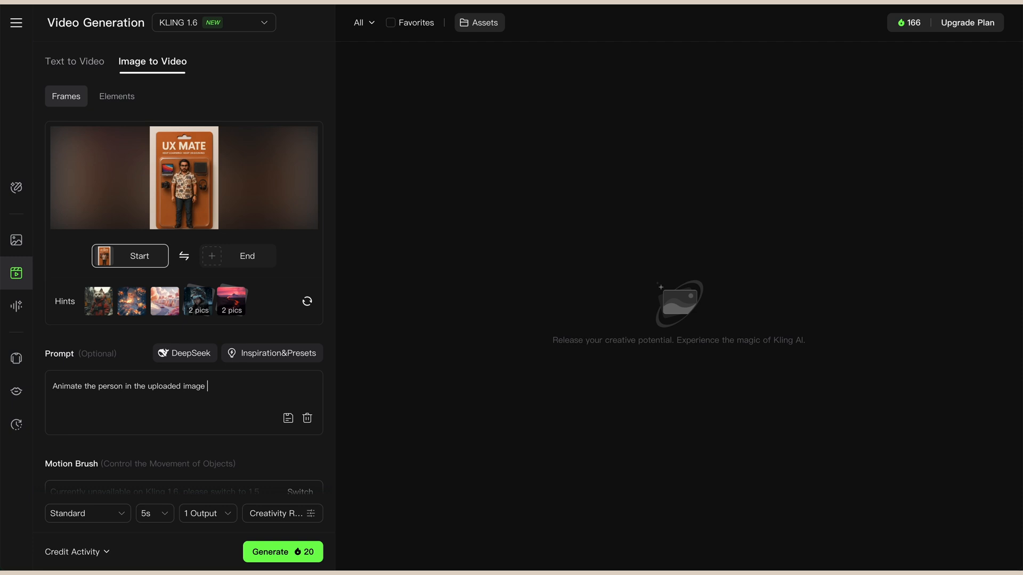
pyautogui.write('as it')
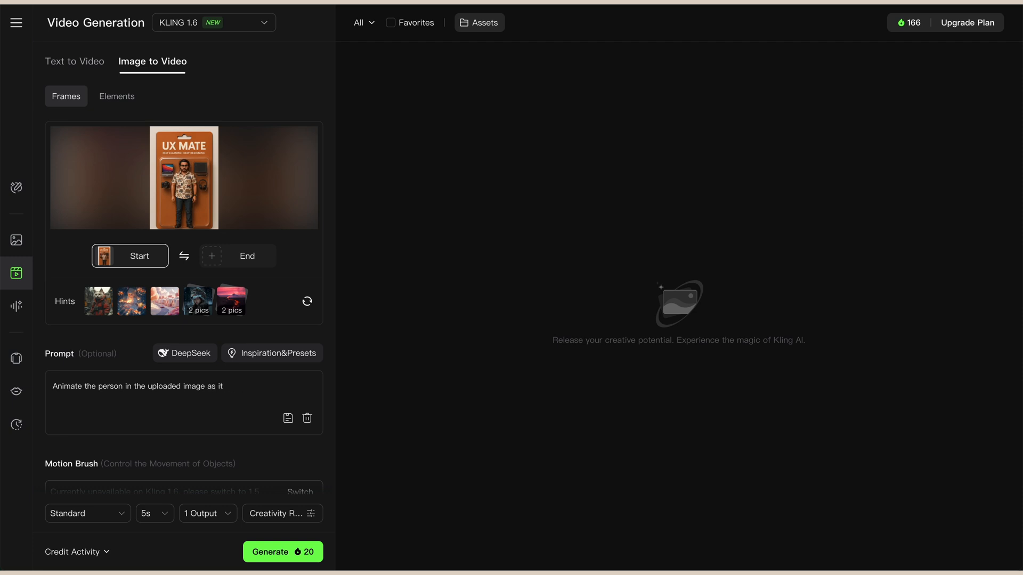
pyautogui.press('Backspace')
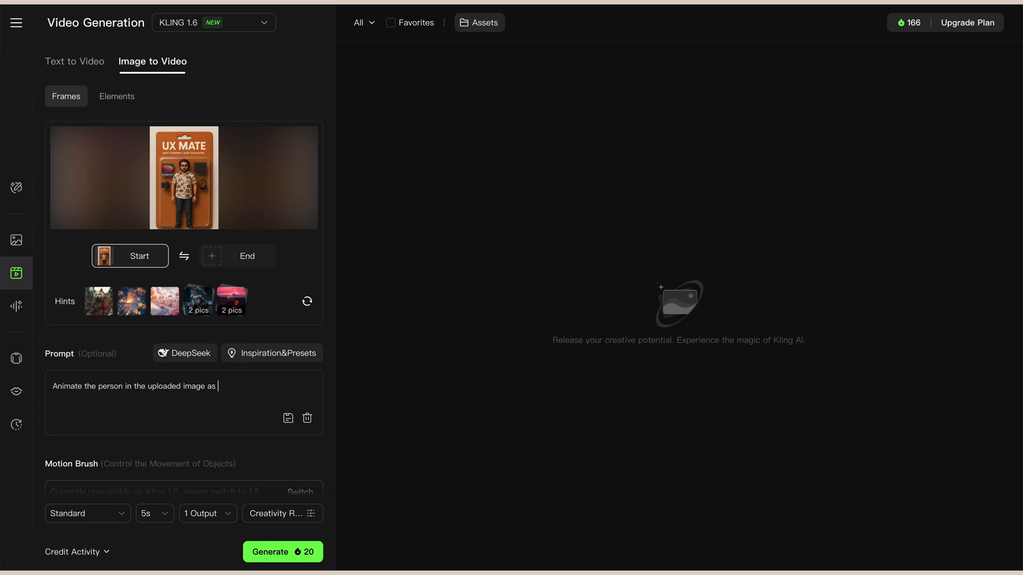
pyautogui.write('he comes out f')
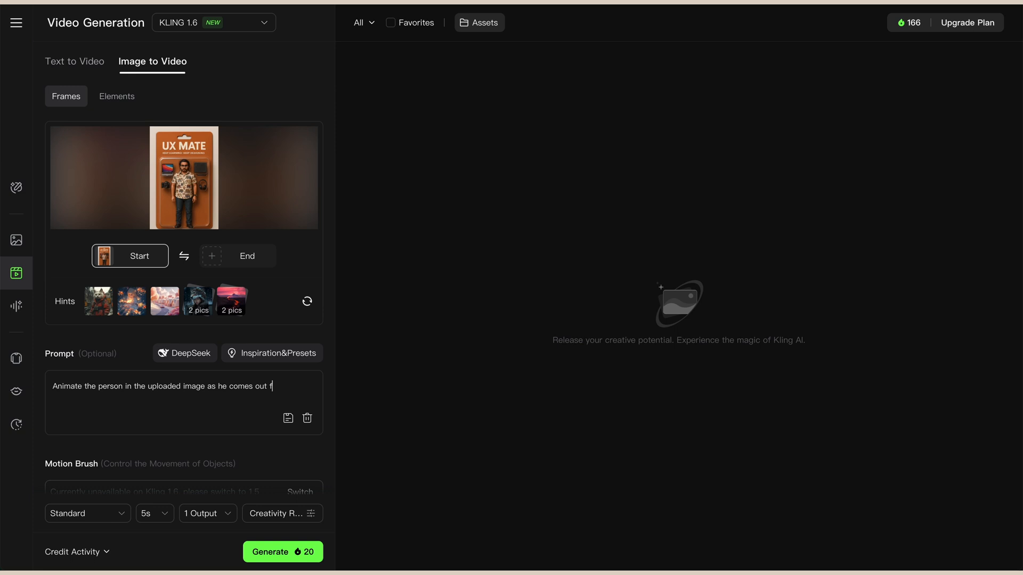
pyautogui.write('rom the box')
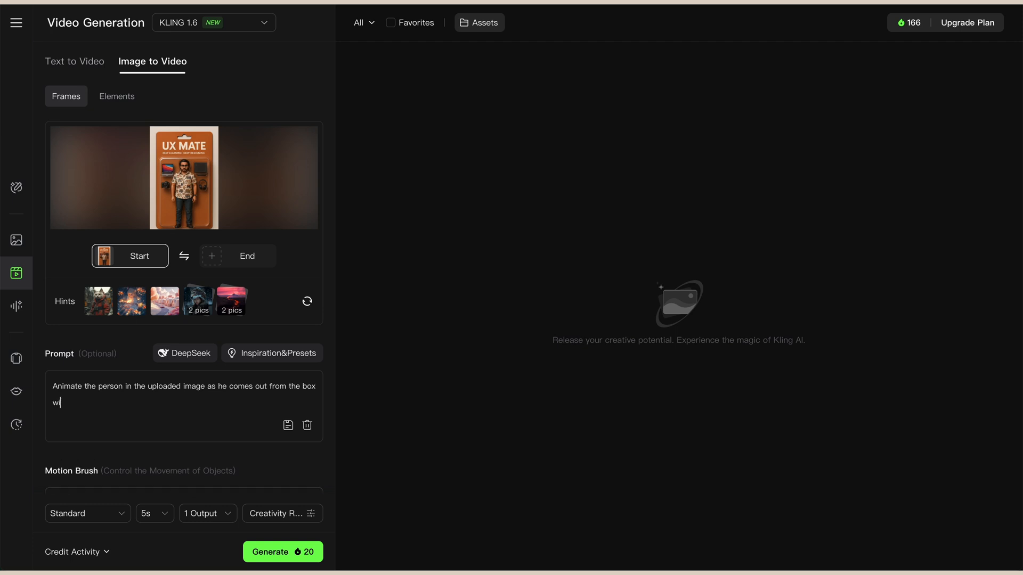
pyautogui.write('ith natura')
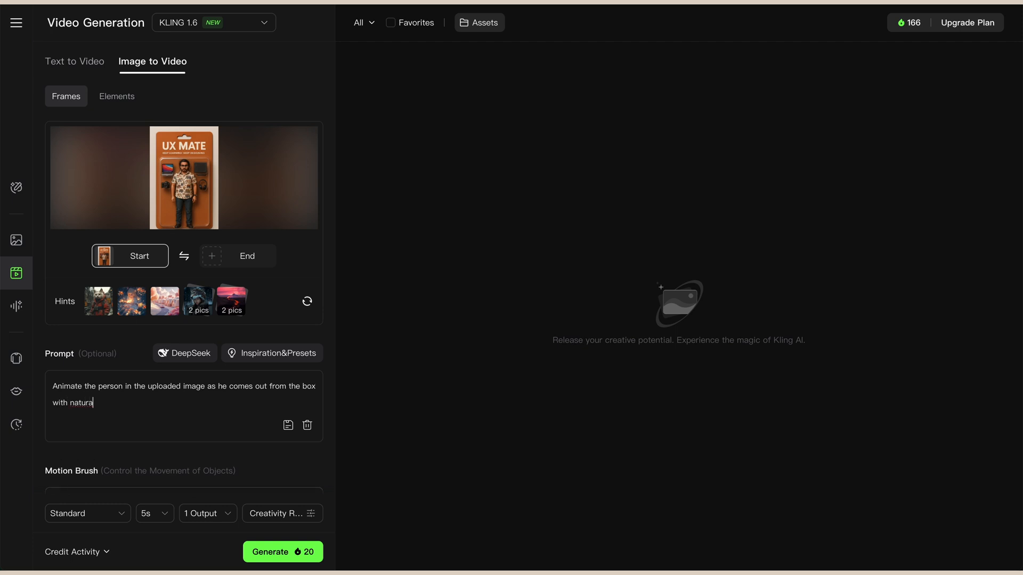
pyautogui.write('bo')
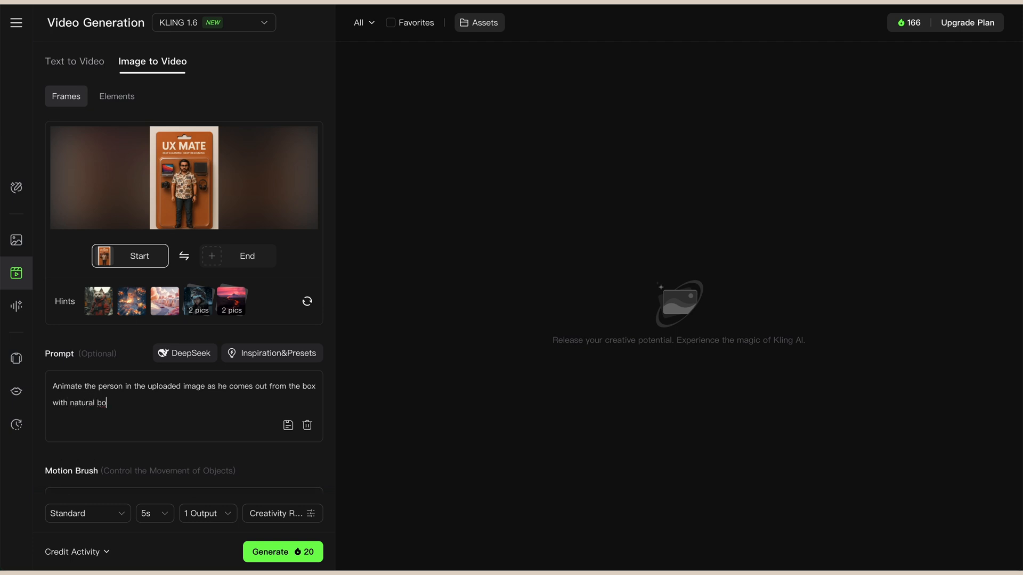
pyautogui.write('dy motion, while')
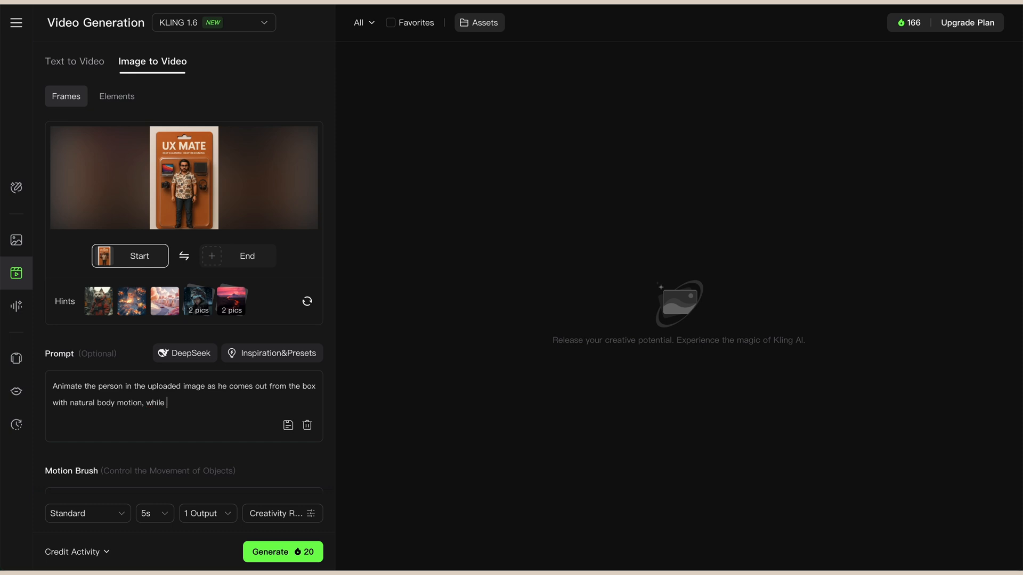
pyautogui.write('keeping')
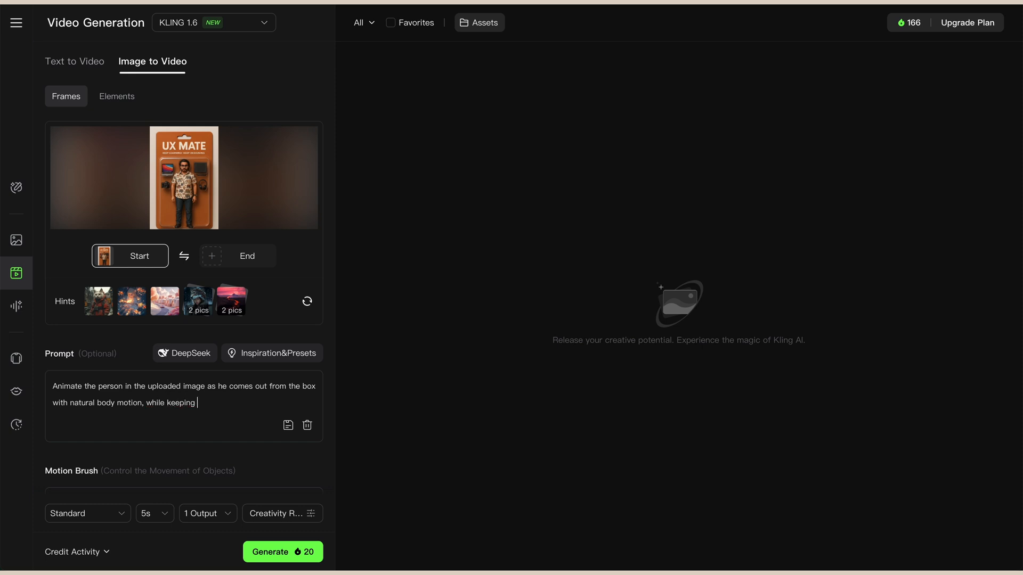
pyautogui.write('all other')
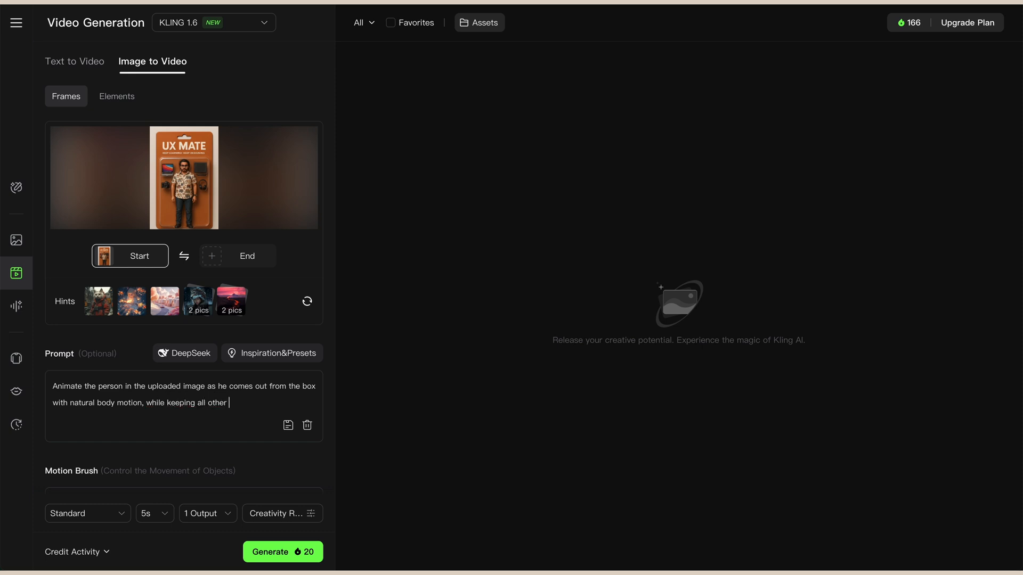
pyautogui.write('elem')
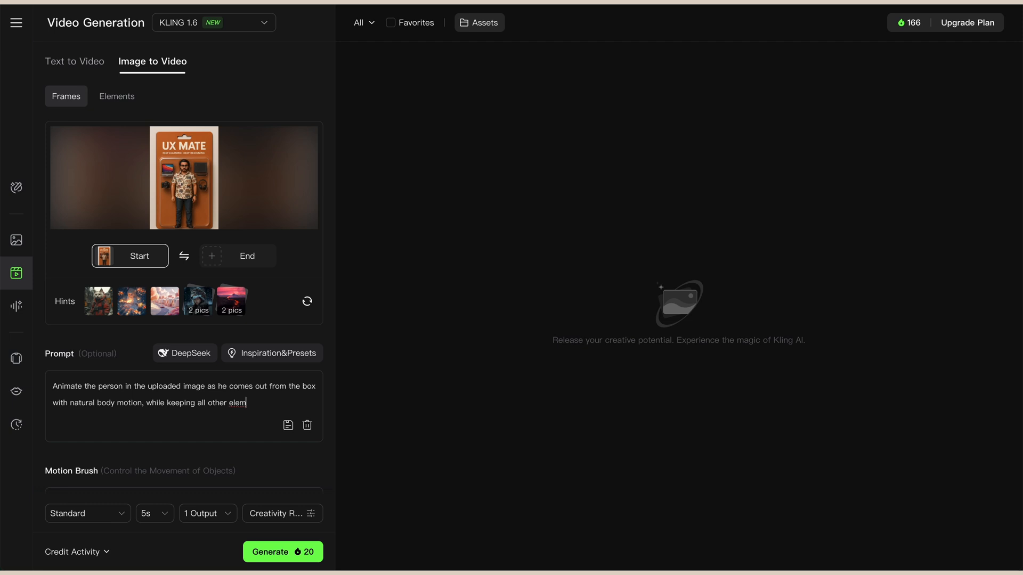
pyautogui.write('ents as')
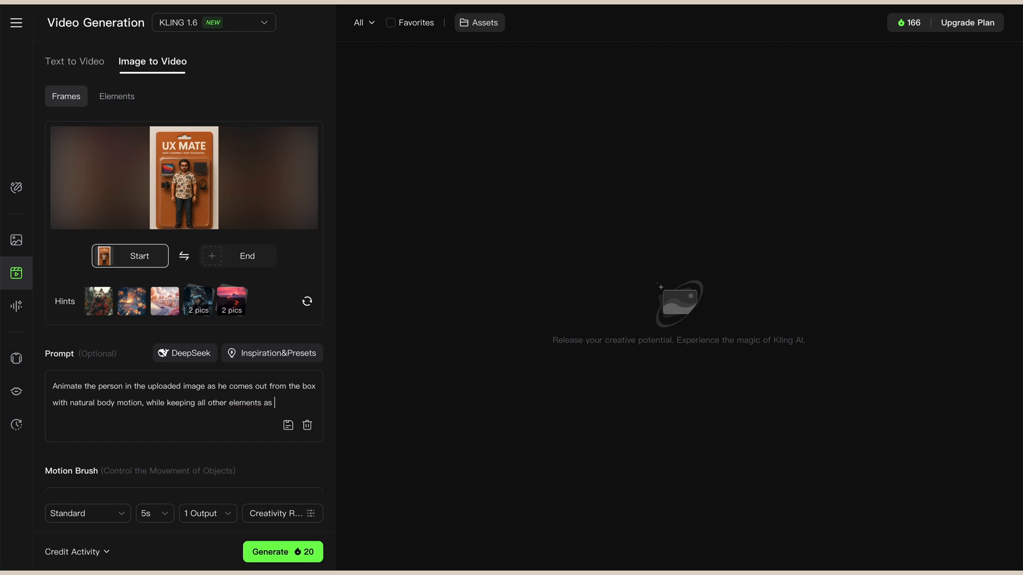
pyautogui.write('its.')
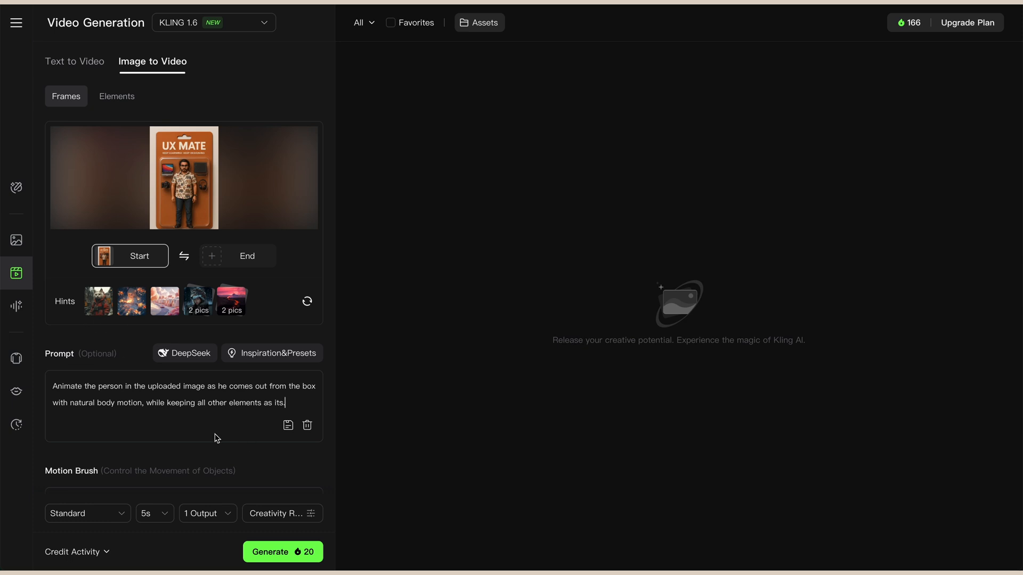
pyautogui.moveTo(240, 412)
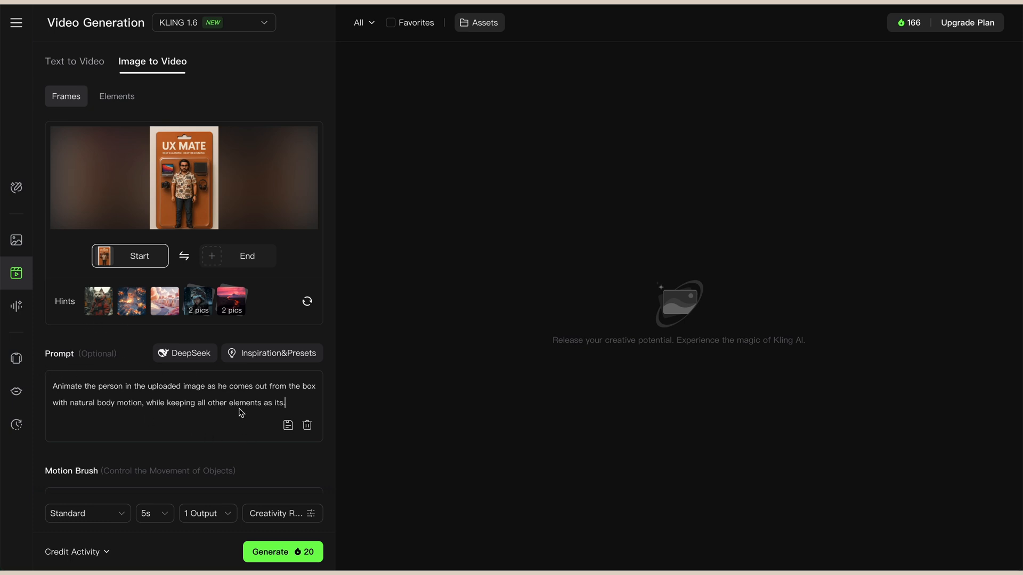
pyautogui.moveTo(158, 464)
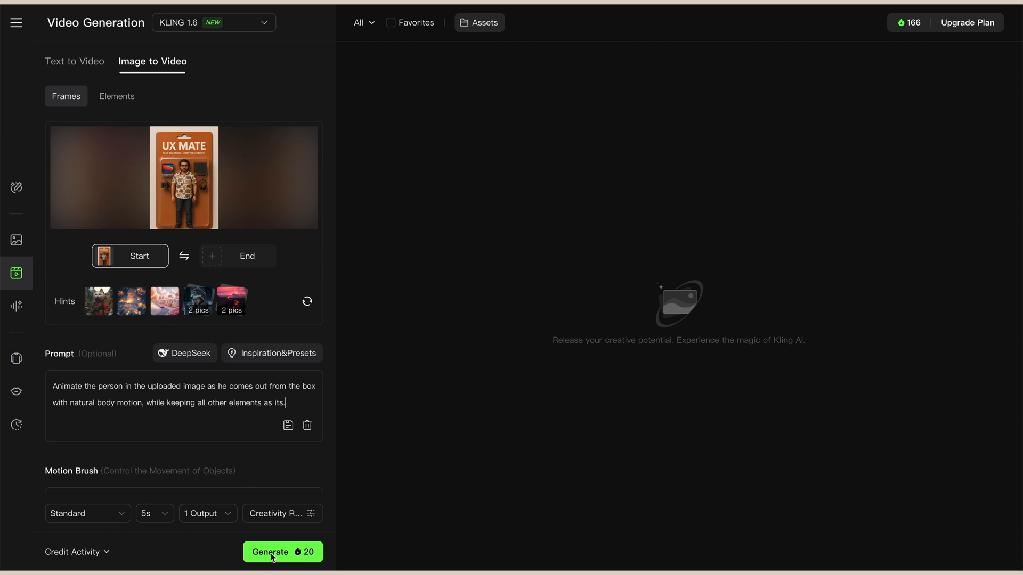
pyautogui.click(283, 552)
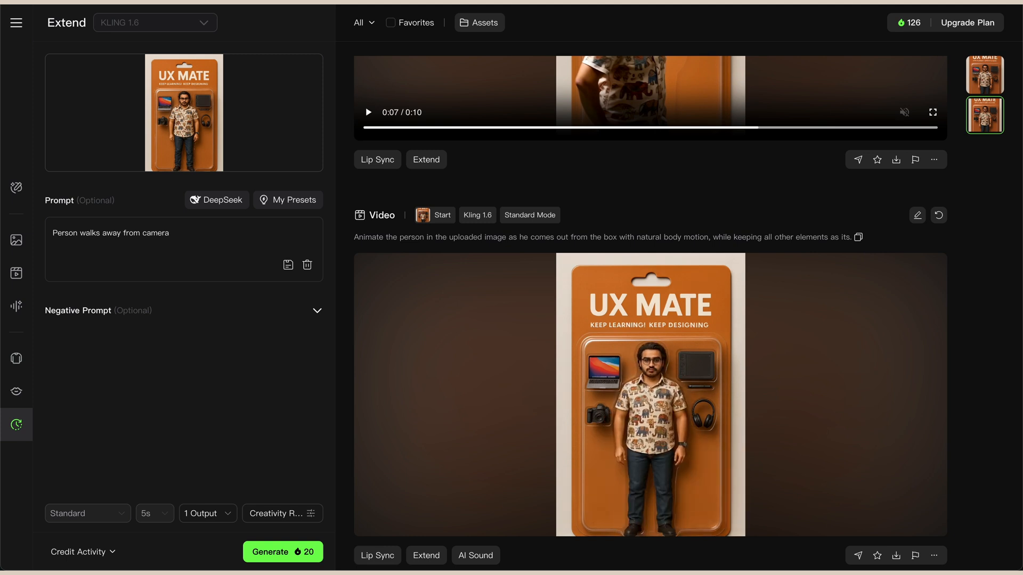
pyautogui.click(649, 391)
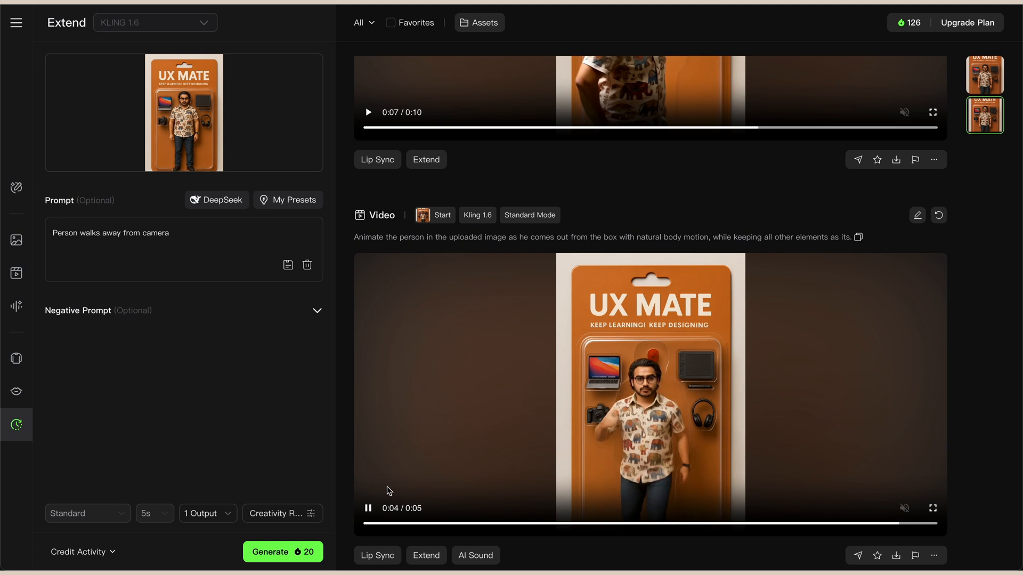
pyautogui.scroll(-3)
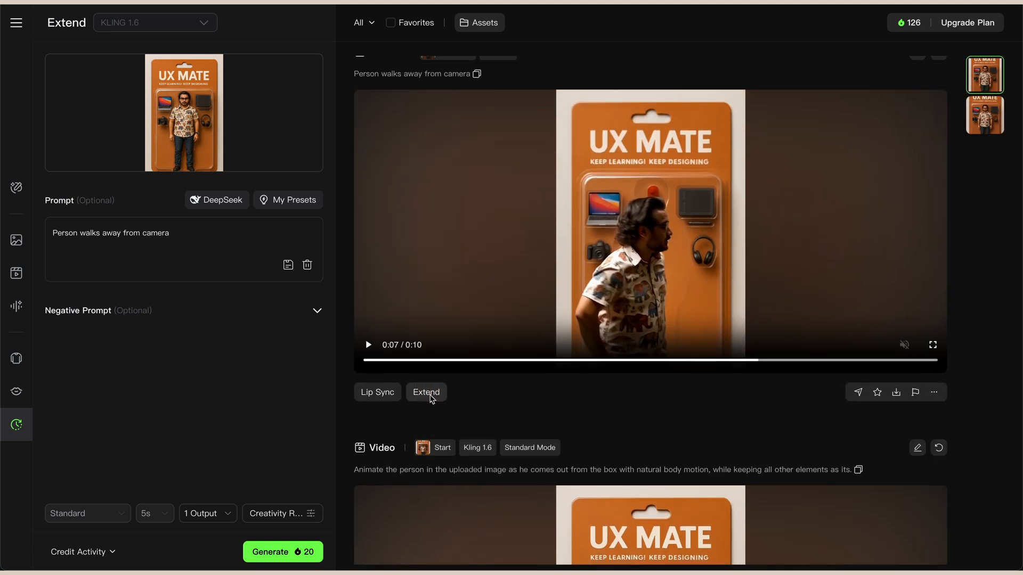
pyautogui.scroll(-3)
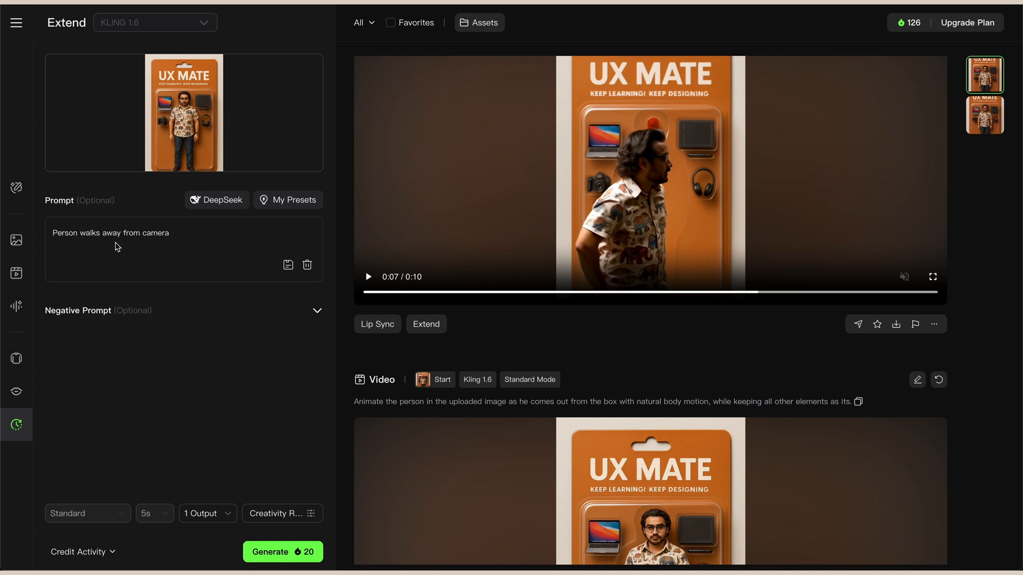
pyautogui.click(367, 276)
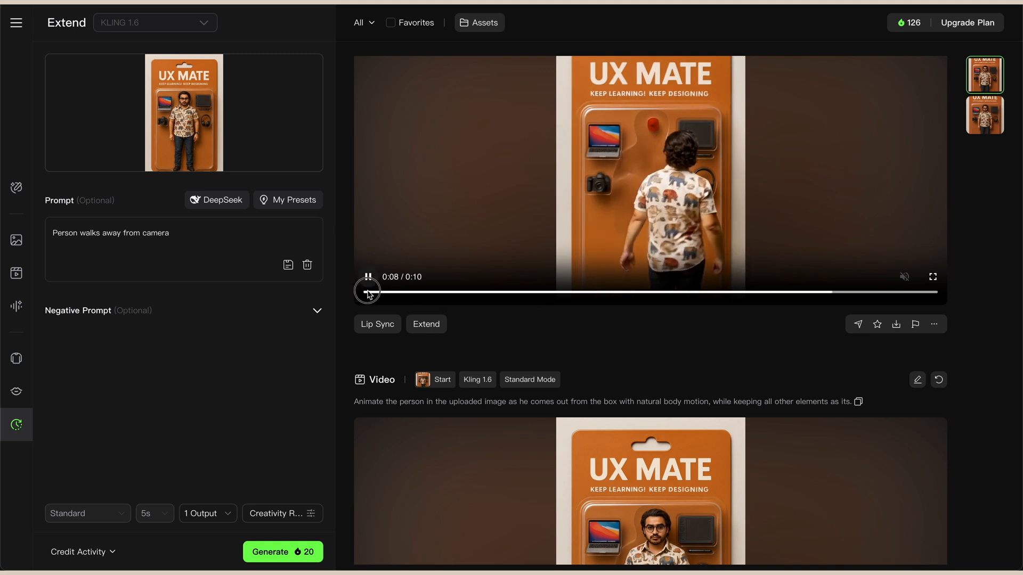